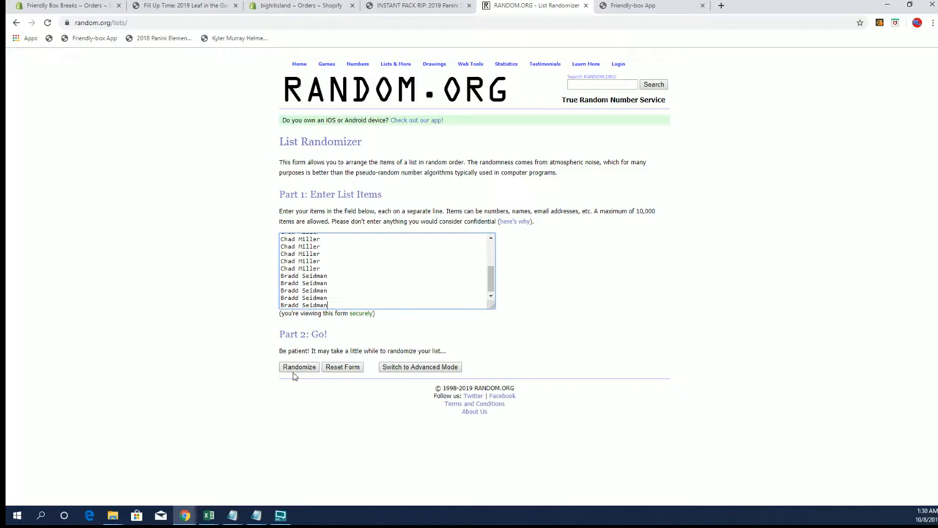
Step: Reshuffle the 20-name buyer list to seven randomizations and copy the top five names
{"action": "left_click", "coordinate": [298, 367]}
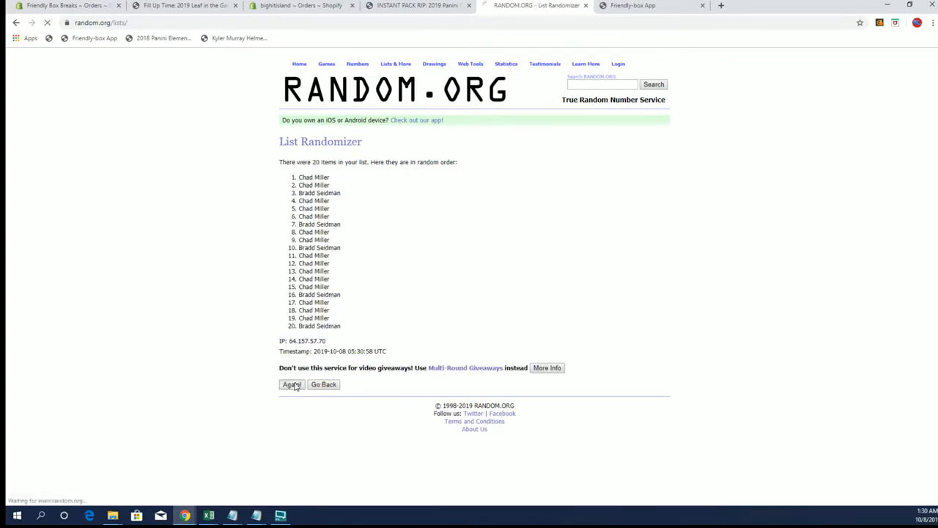
{"action": "left_click", "coordinate": [292, 384]}
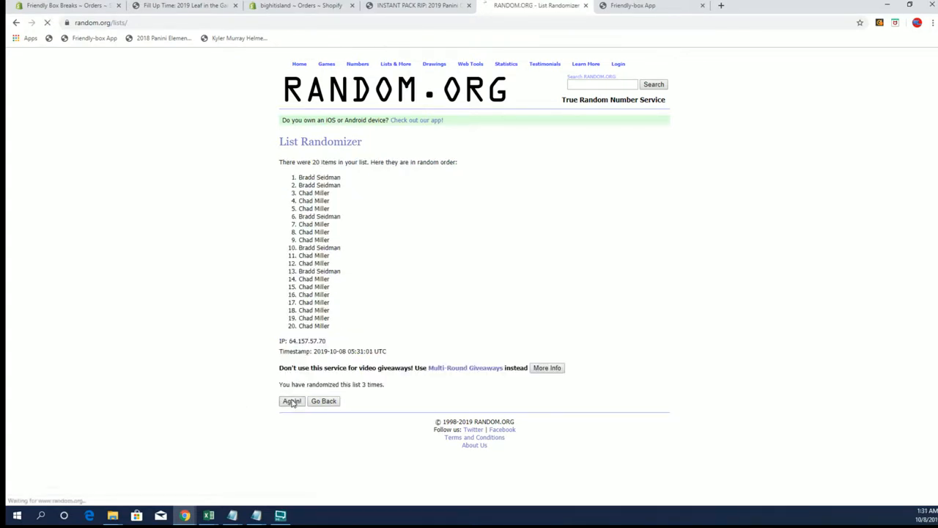
{"action": "left_click", "coordinate": [291, 401]}
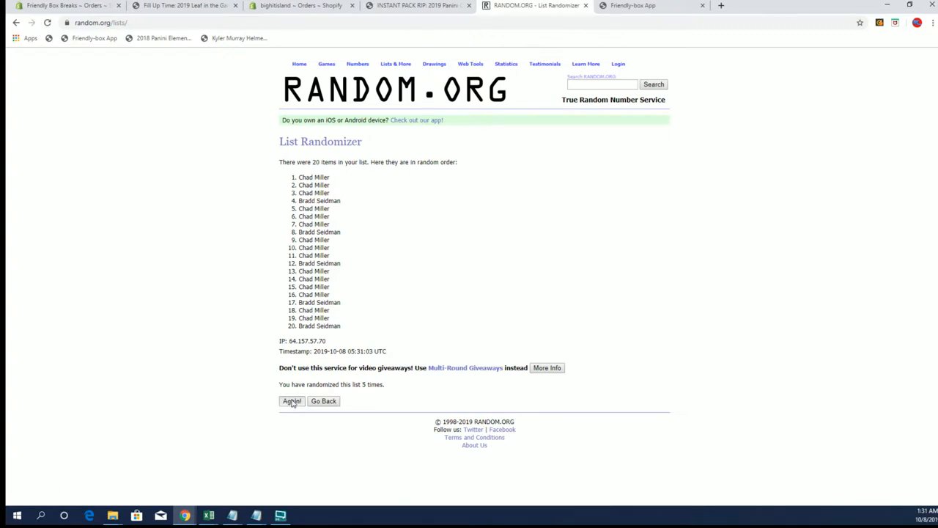
{"action": "left_click", "coordinate": [292, 401]}
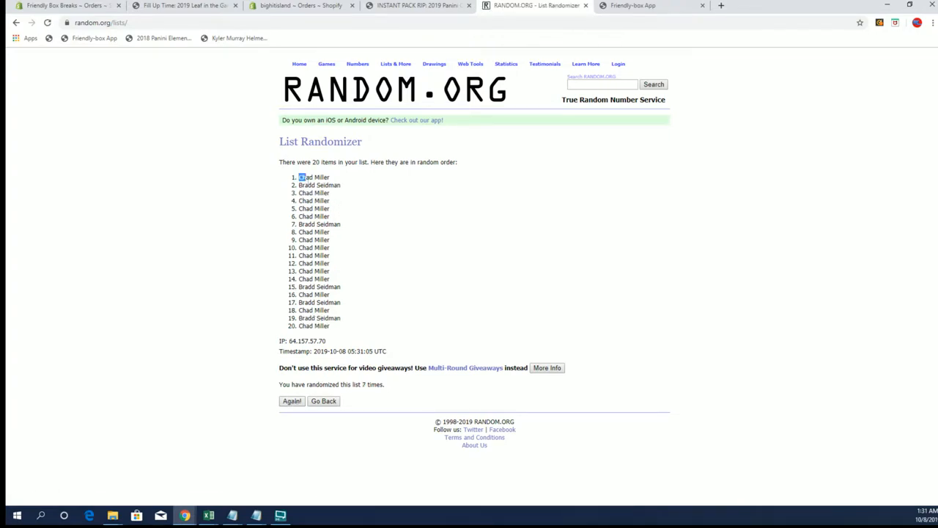
{"action": "right_click", "coordinate": [313, 208]}
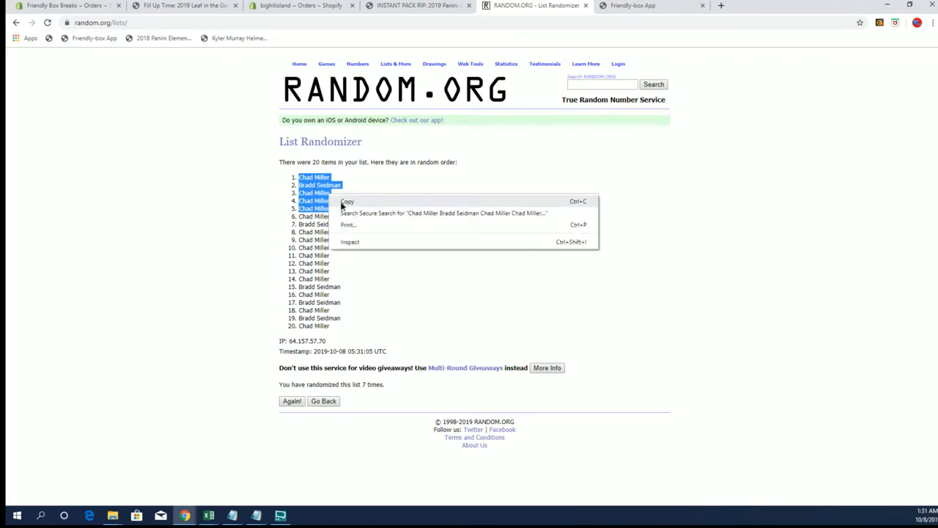
{"action": "left_click", "coordinate": [347, 201]}
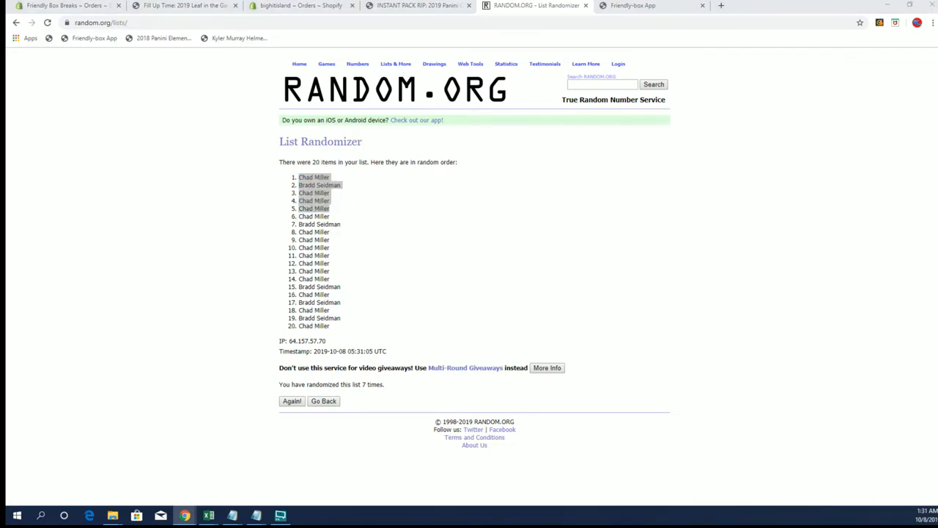
{"action": "type", "text": "Chad Miller"}
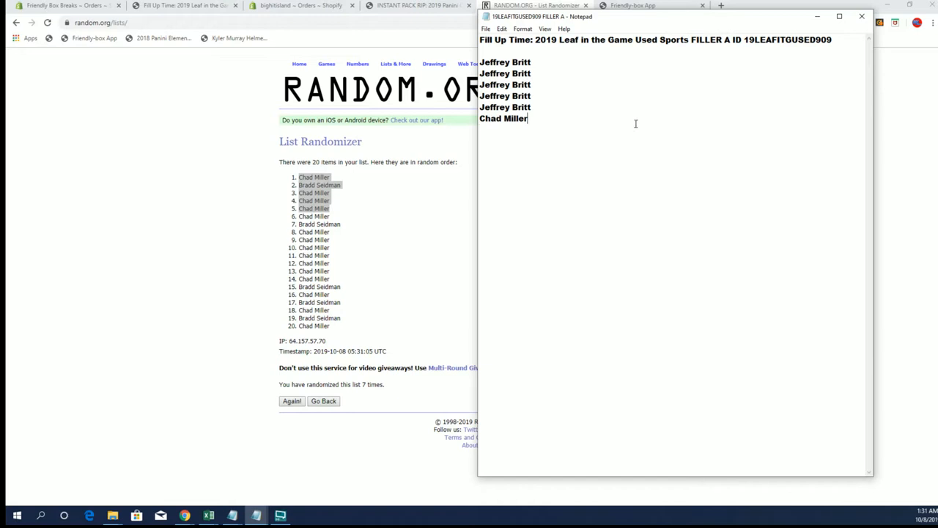
{"action": "key", "text": "enter"}
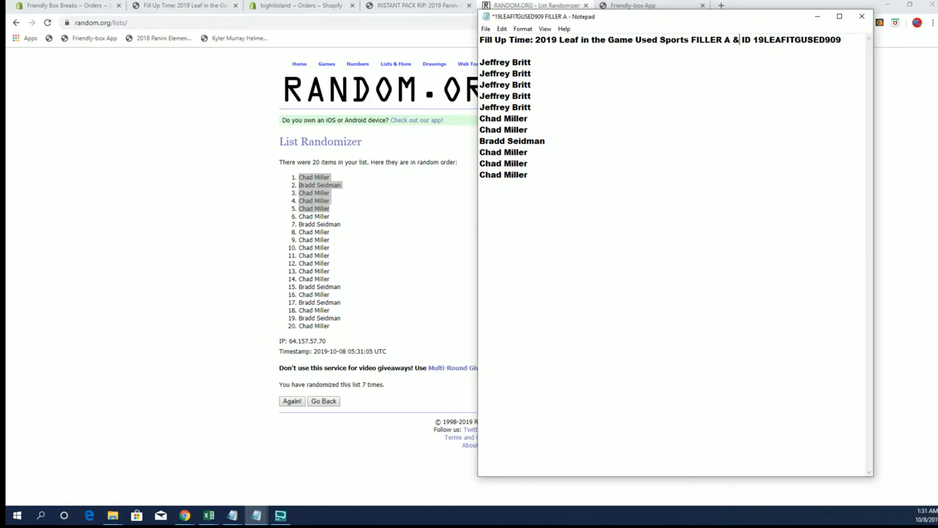
{"action": "type", "text": "B"}
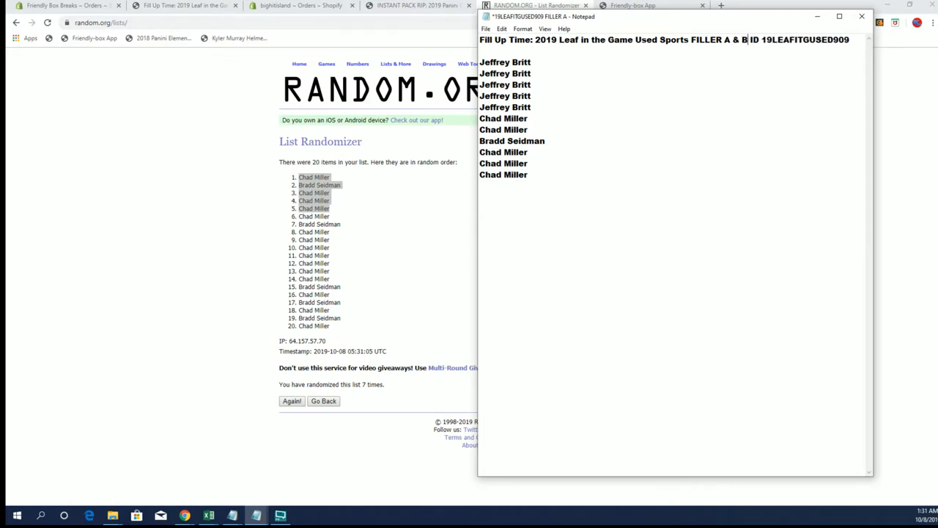
{"action": "mouse_move", "coordinate": [343, 337]}
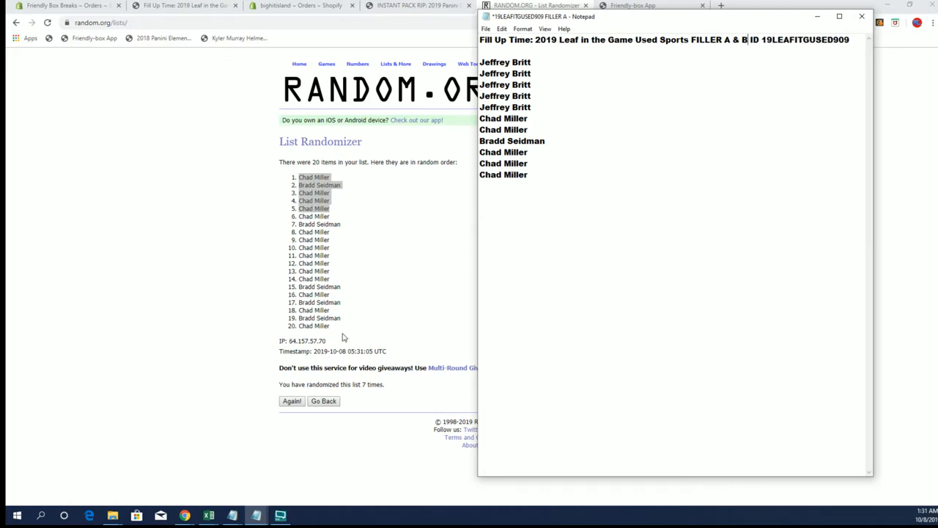